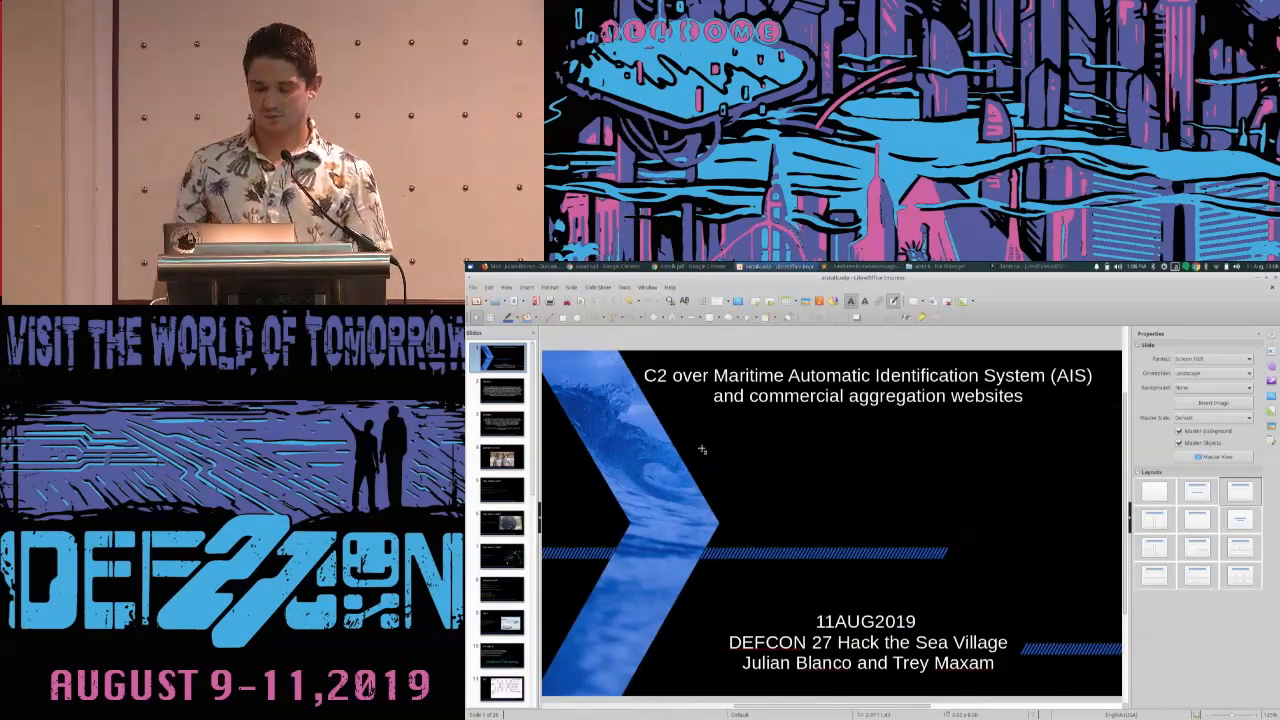
Advance the AIS C2 deck from the title slide to slide 7, 'how does it help?'
left_click(498, 390)
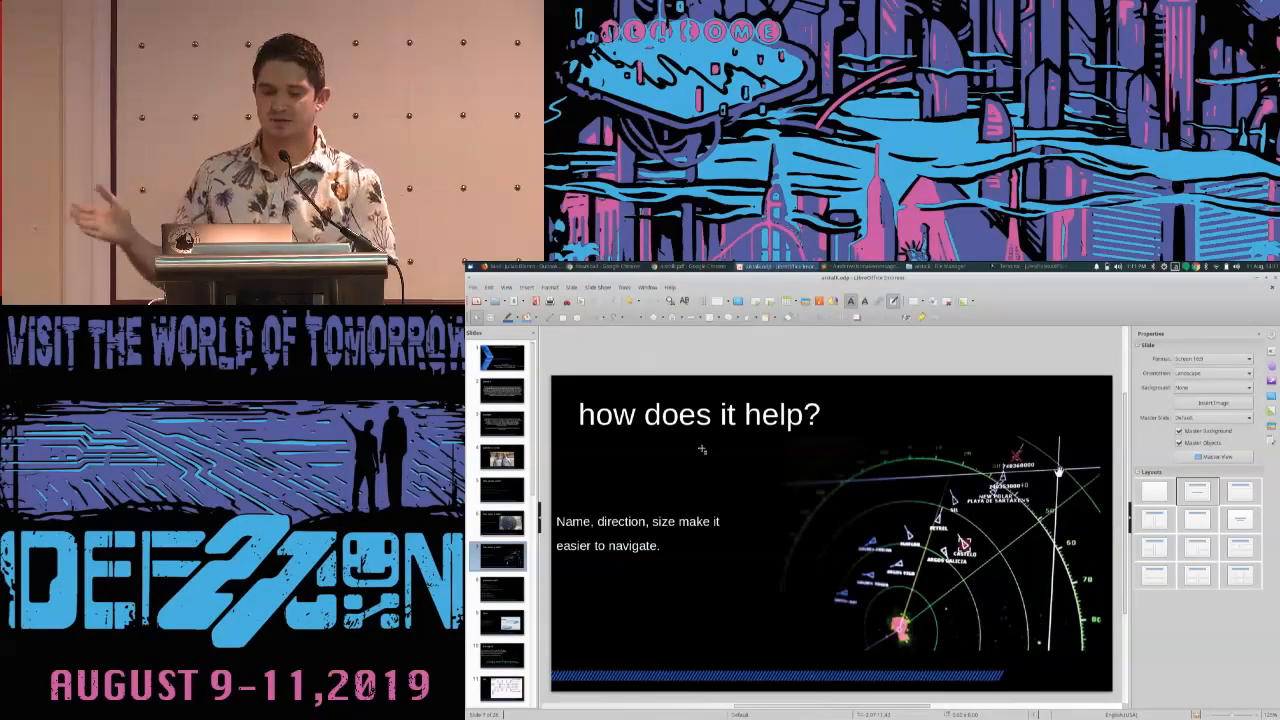
left_click(498, 589)
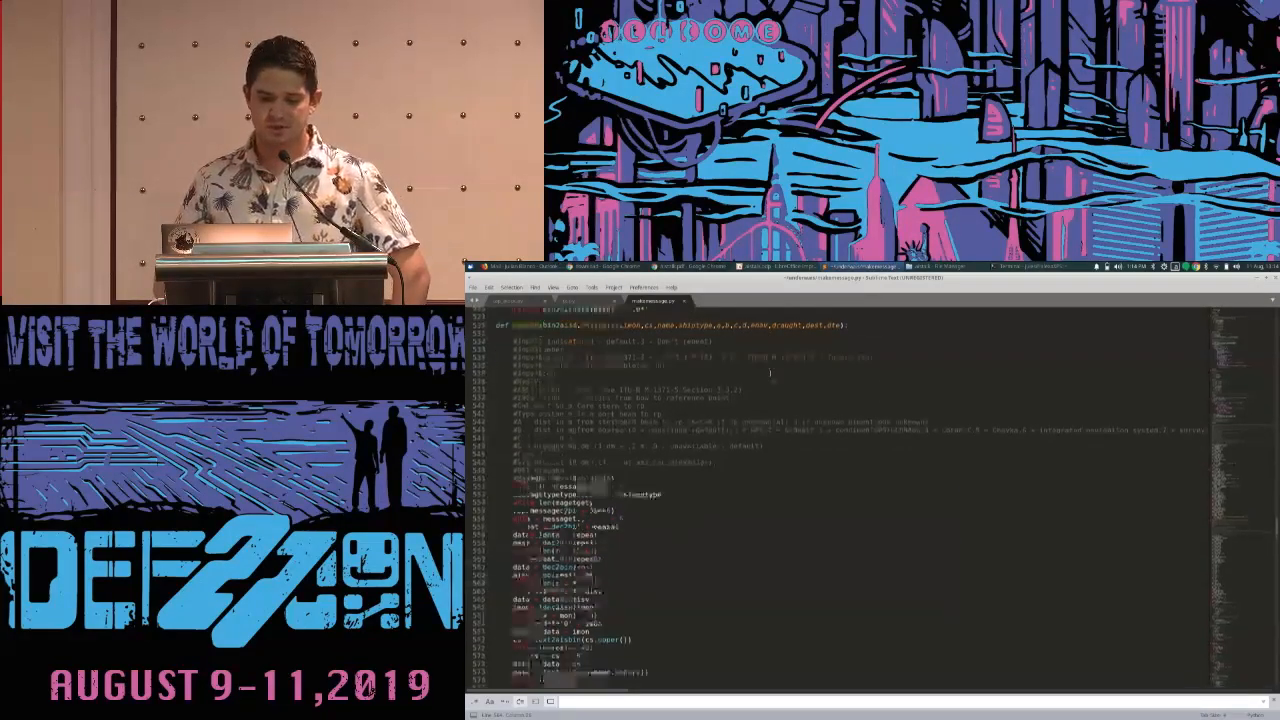
Scroll through the Python AIS encoder's message-building functions in Sublime Text
scroll("down", 3)
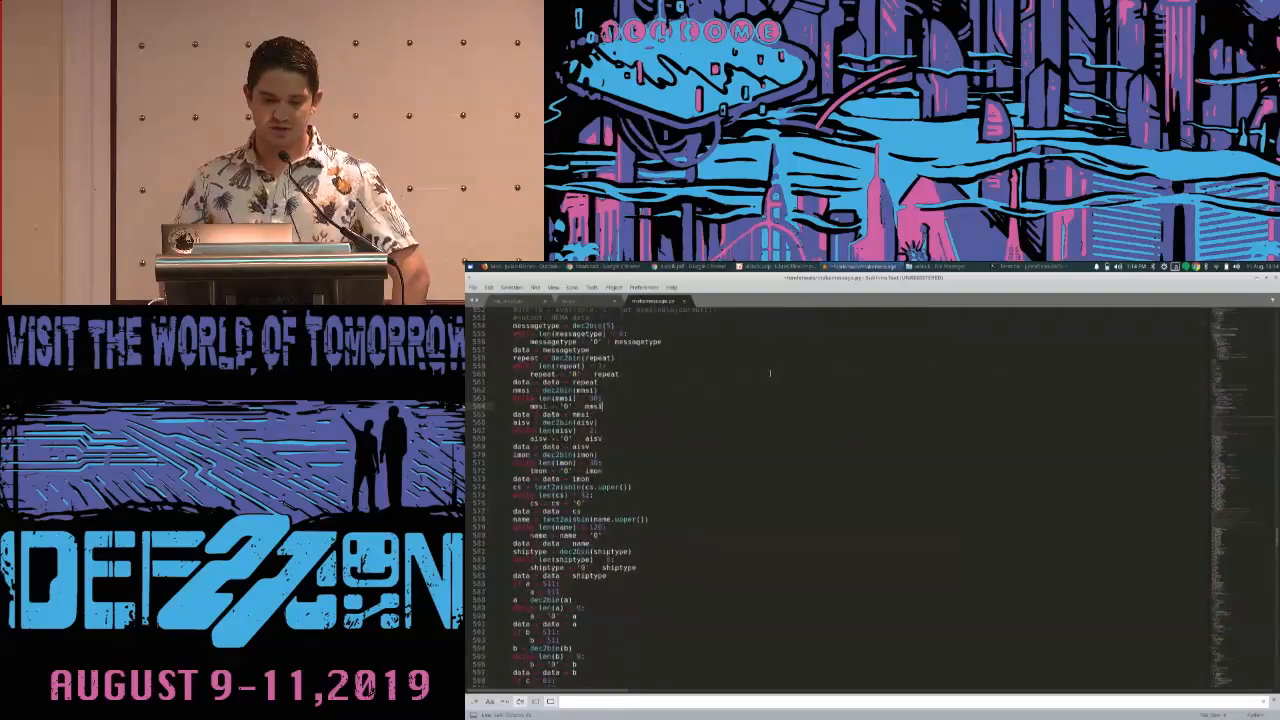
scroll("down", 3)
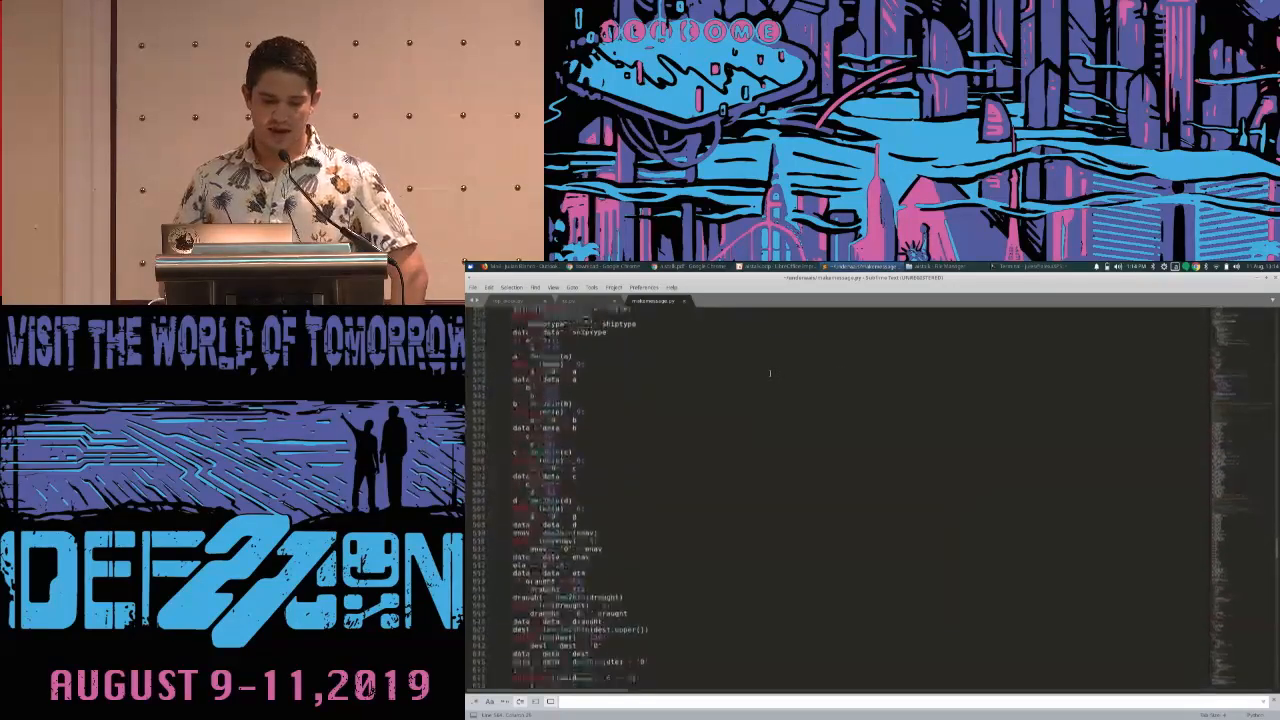
scroll("down", 3)
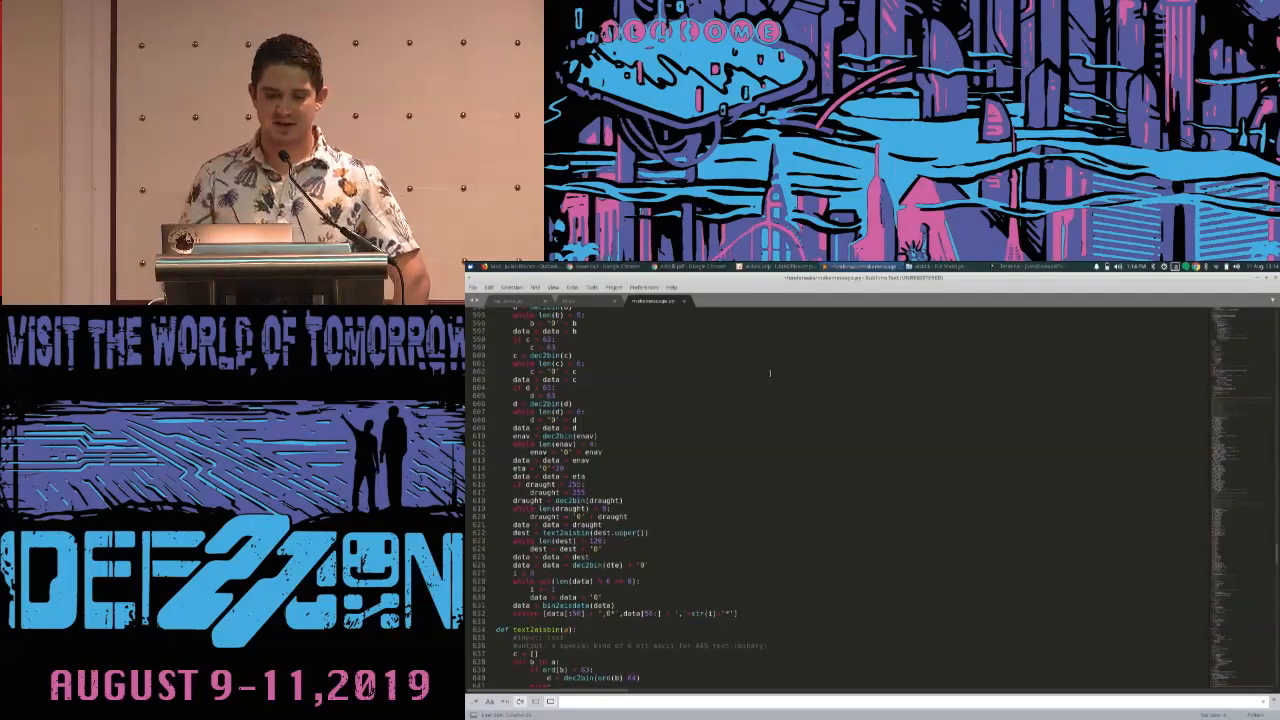
scroll("down", 3)
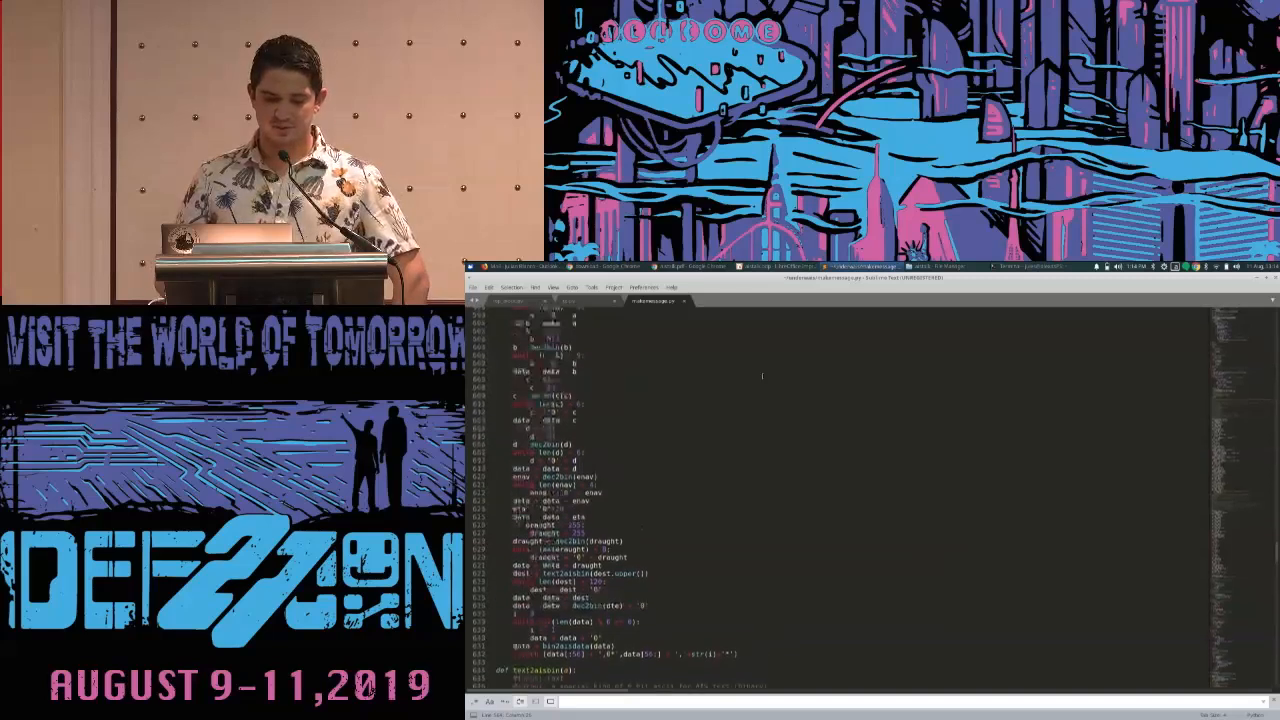
scroll("up", 3)
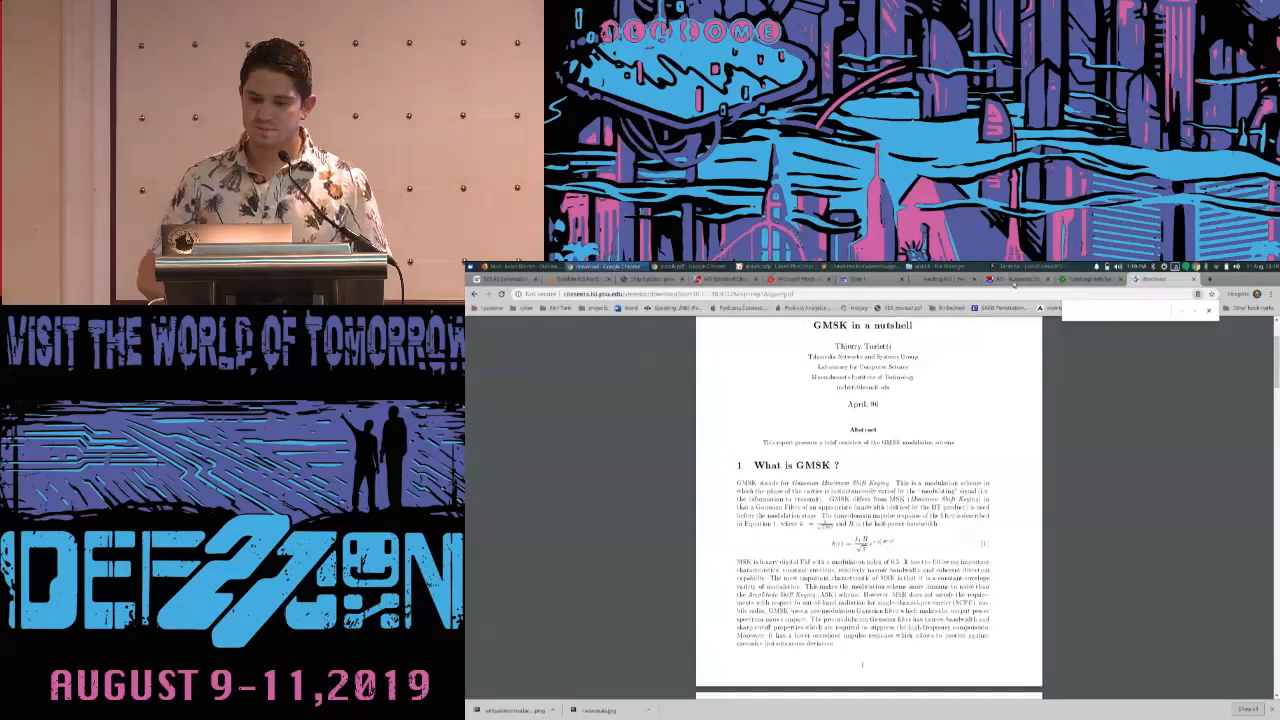
Bring up the 'GMSK in a nutshell' PDF tab in Chrome
left_click(865, 279)
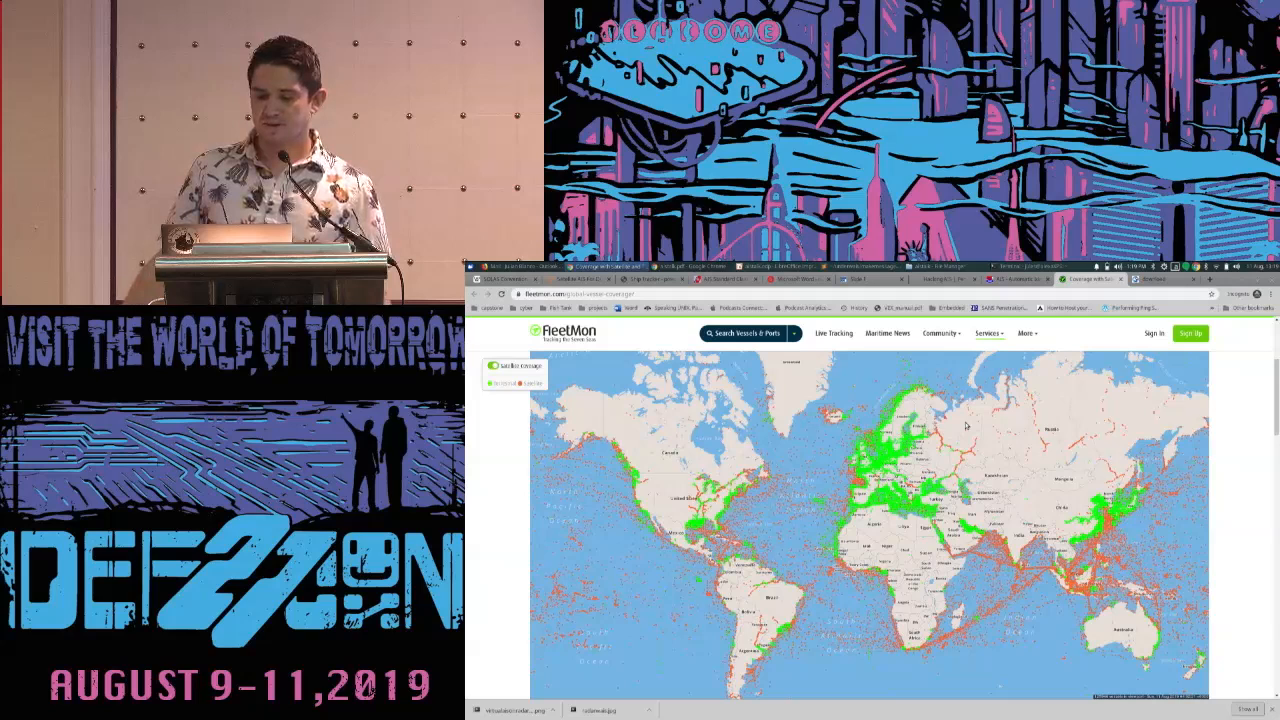
mouse_move(668, 500)
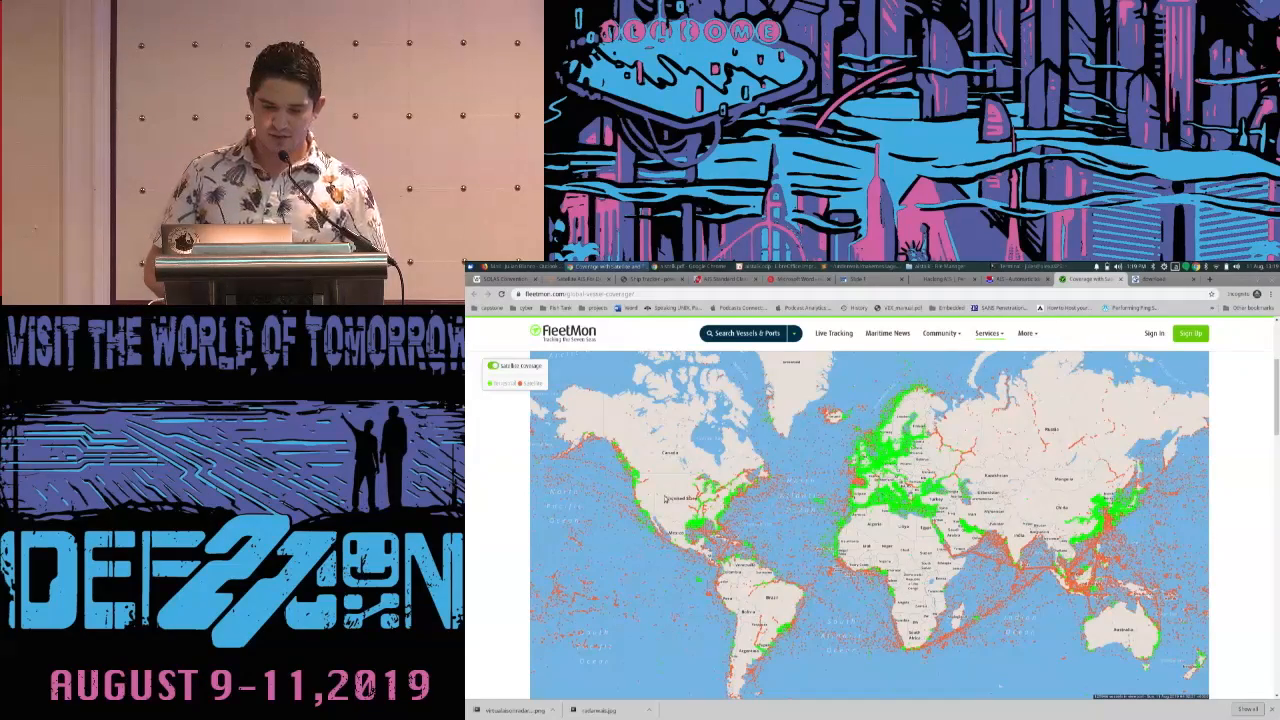